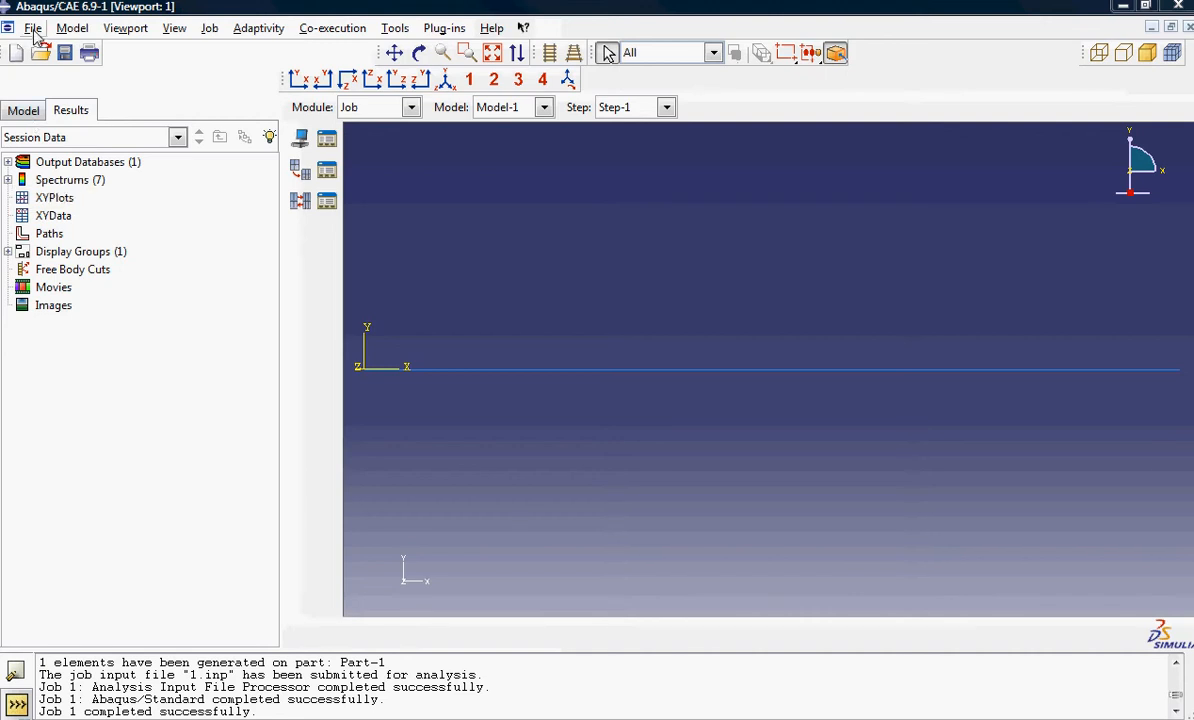
Step: Open the File menu to load the 1.odb results database from C:/Temp
{"action": "left_click", "coordinate": [31, 28]}
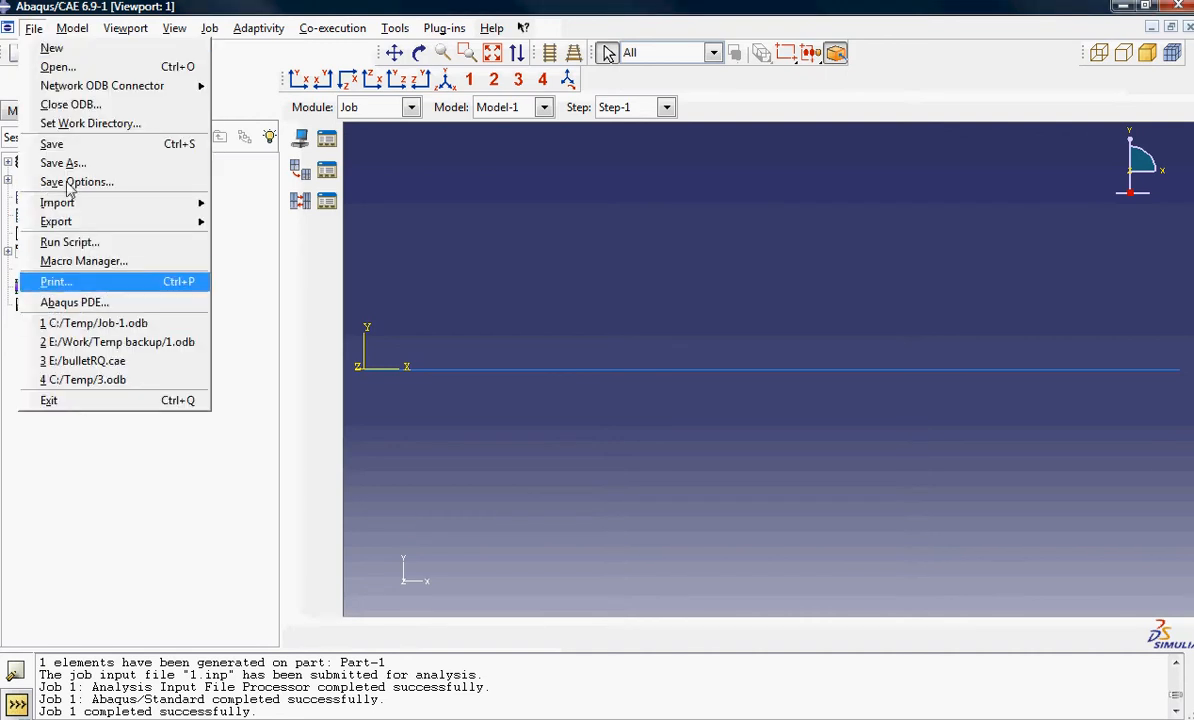
{"action": "mouse_move", "coordinate": [70, 104]}
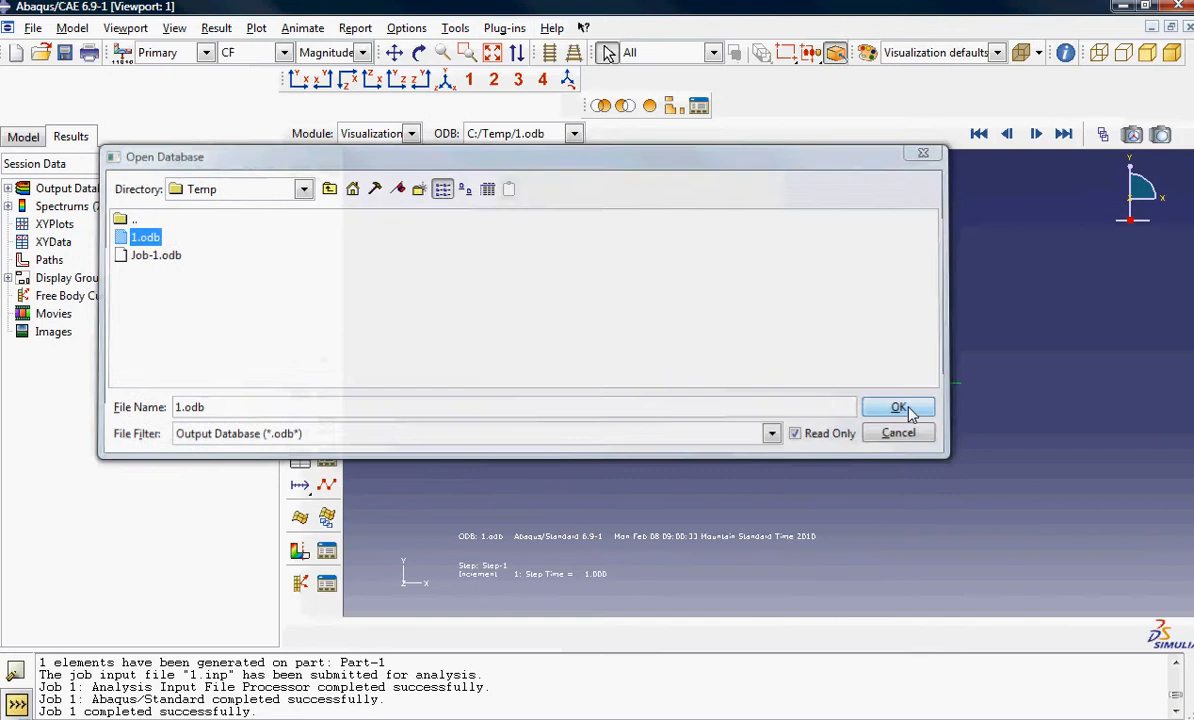
Step: Open 1.odb and query the beam's tip node, showing a -0.759 Y displacement
{"action": "left_click", "coordinate": [898, 407]}
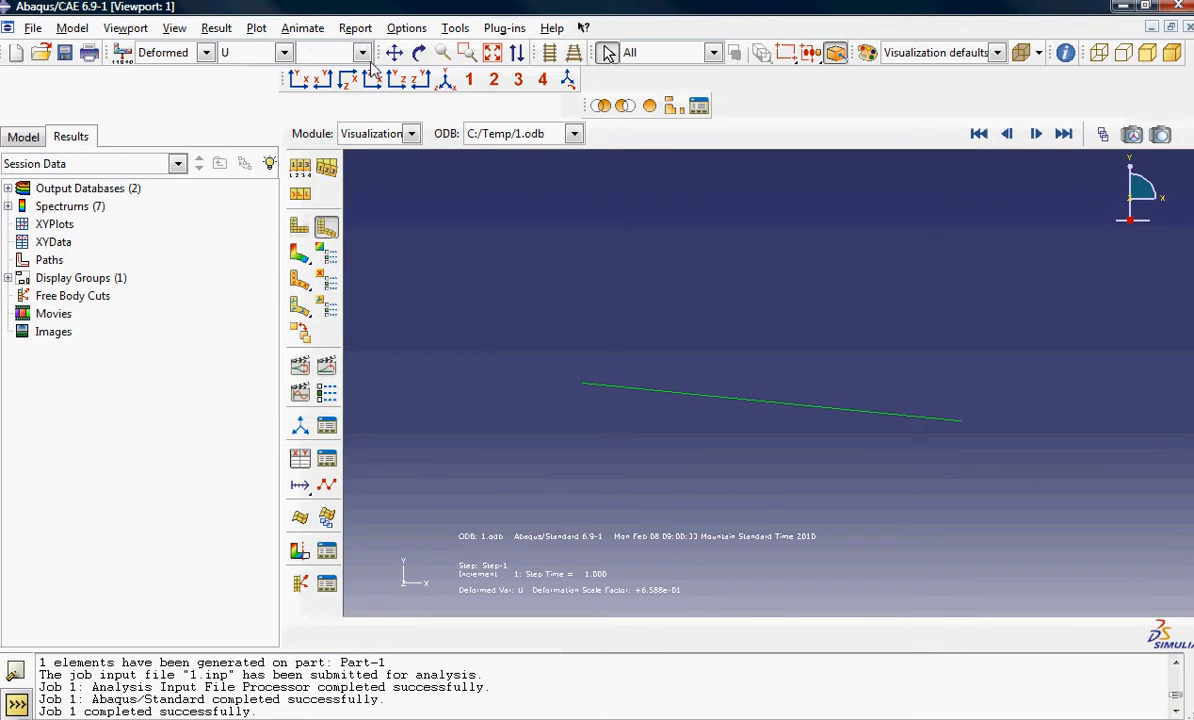
{"action": "left_click", "coordinate": [467, 52]}
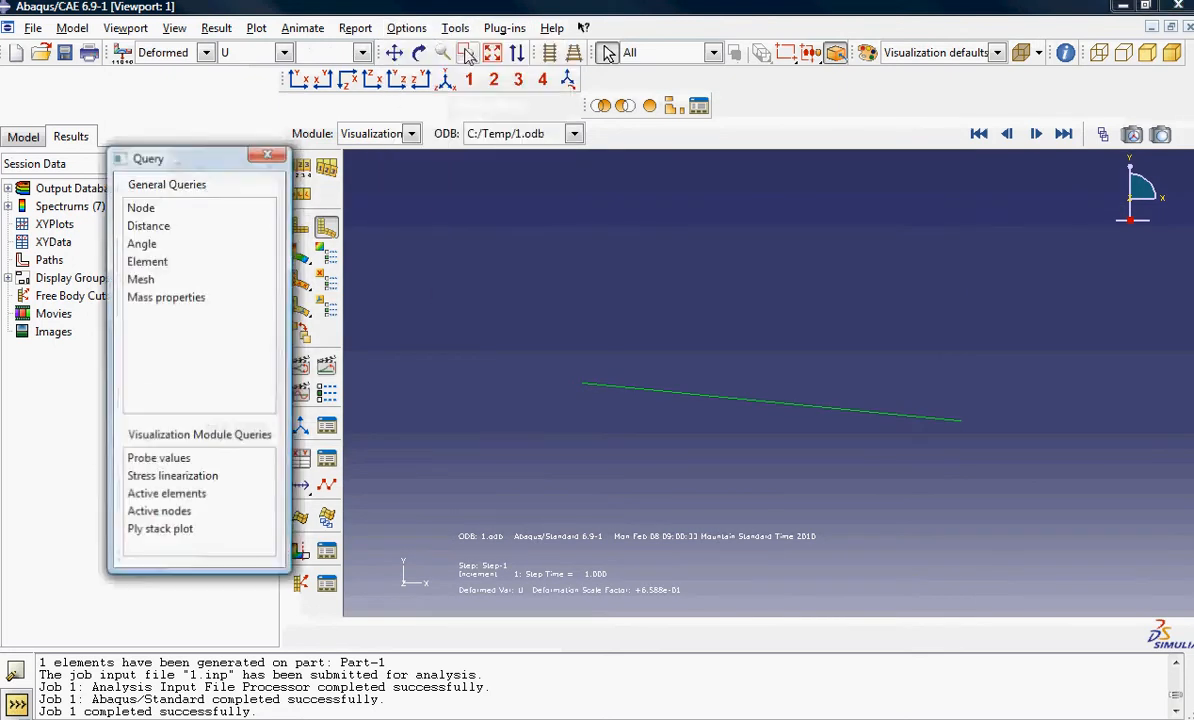
{"action": "left_click", "coordinate": [141, 207]}
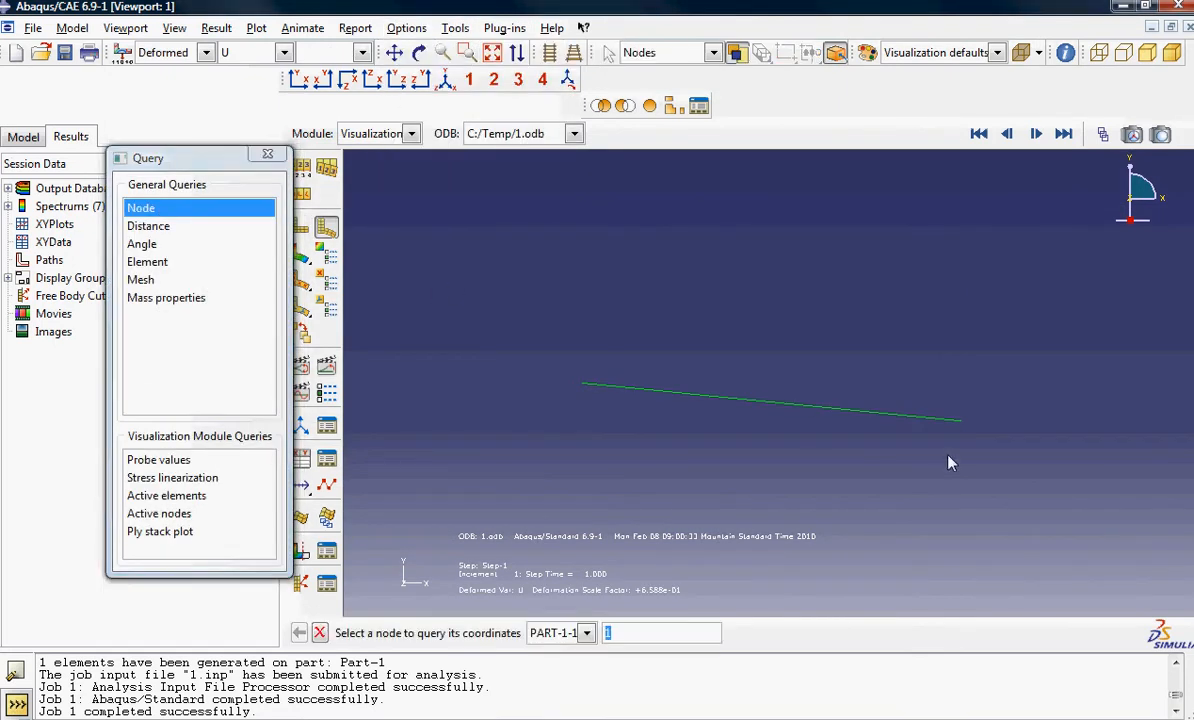
{"action": "left_click", "coordinate": [962, 421]}
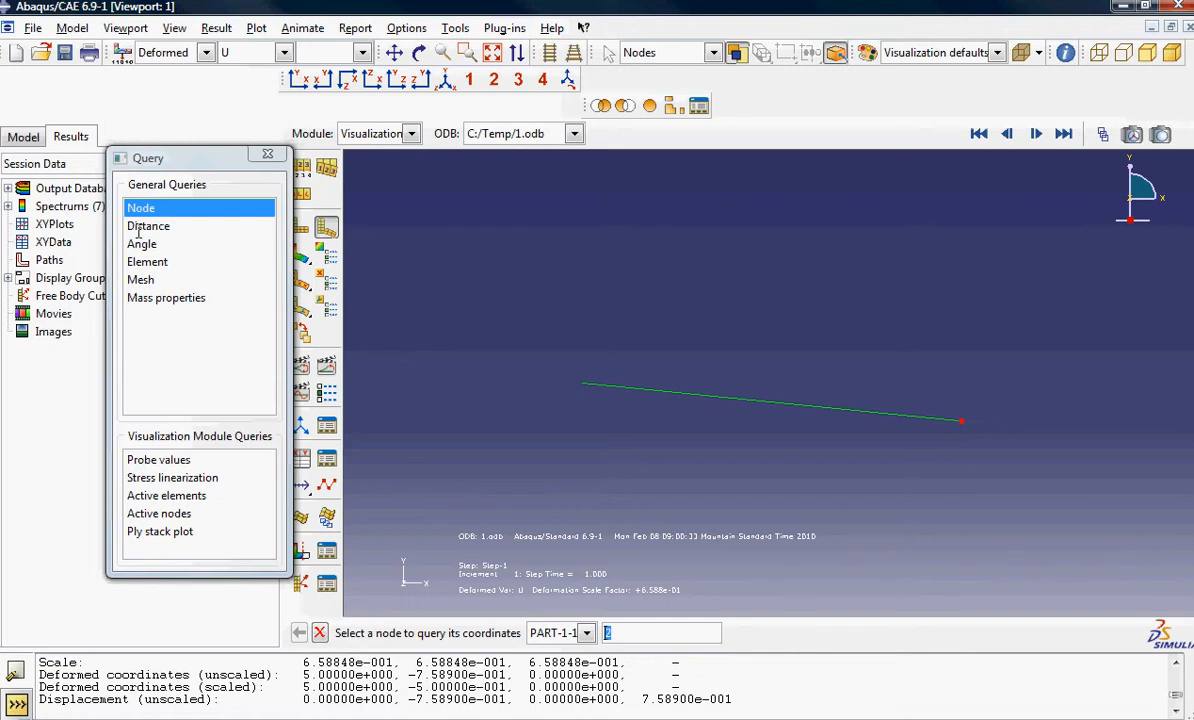
{"action": "left_click", "coordinate": [14, 136]}
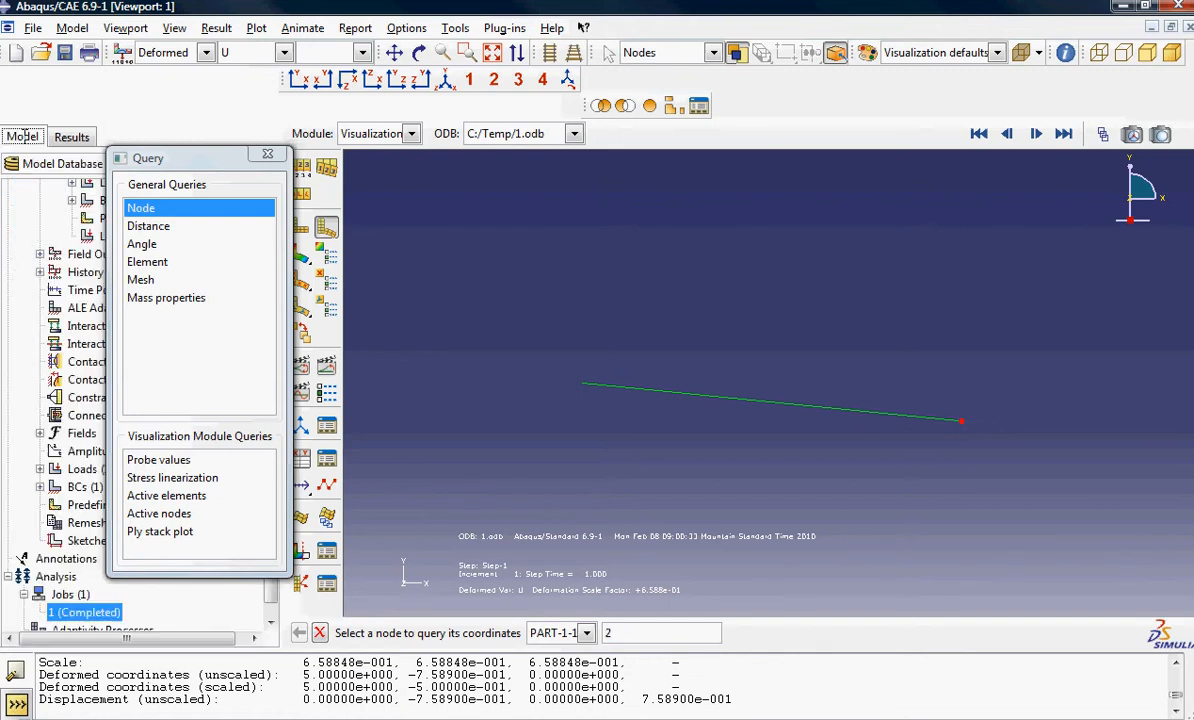
Step: Reseed the beam part with a finer global seed size, delete the old mesh, and remesh into 50 elements
{"action": "left_click", "coordinate": [268, 156]}
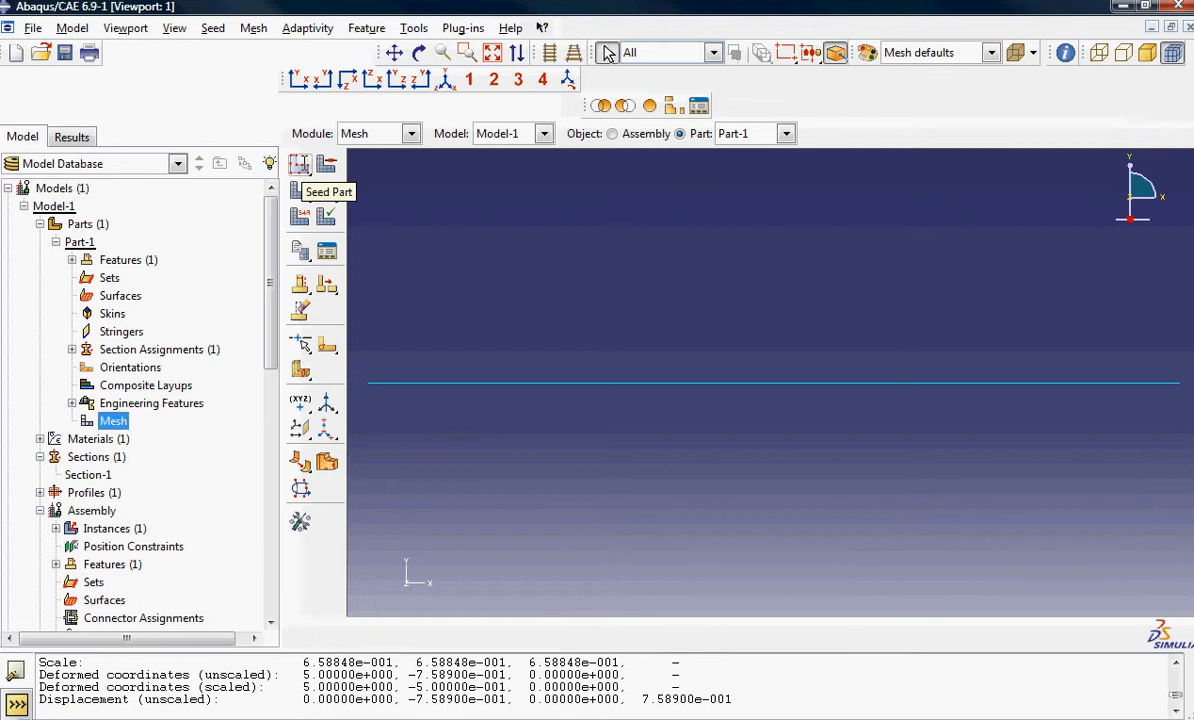
{"action": "left_click", "coordinate": [300, 164]}
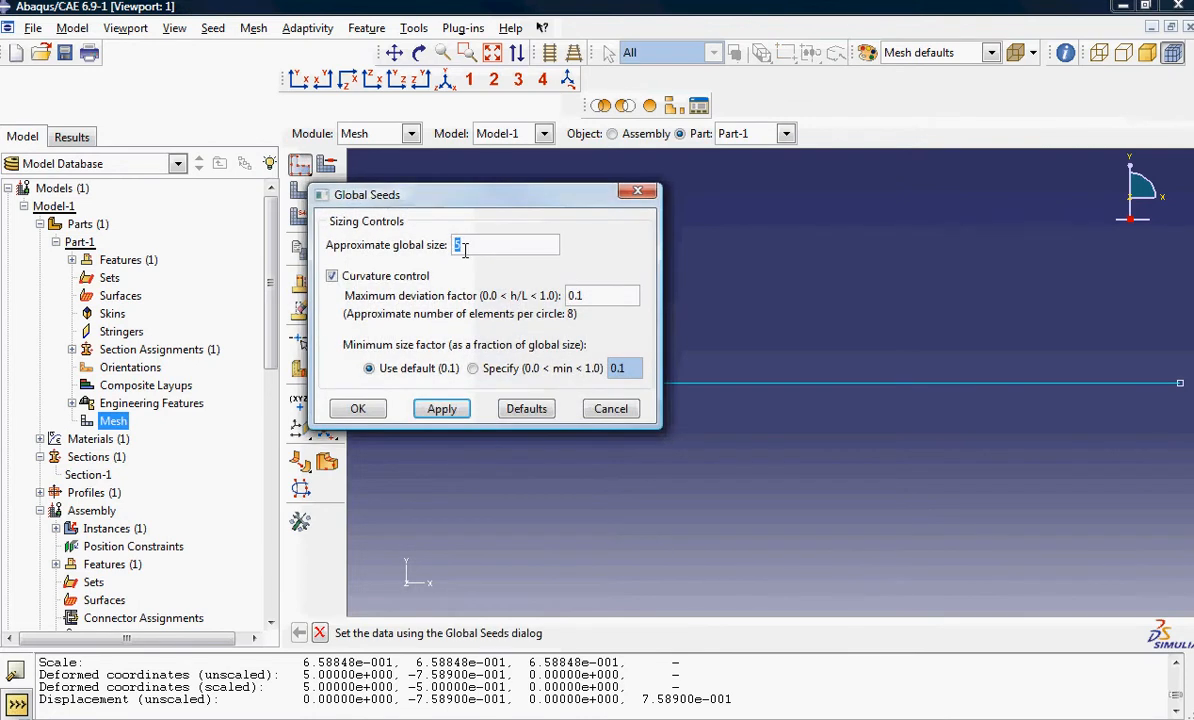
{"action": "type", "text": "0.3"}
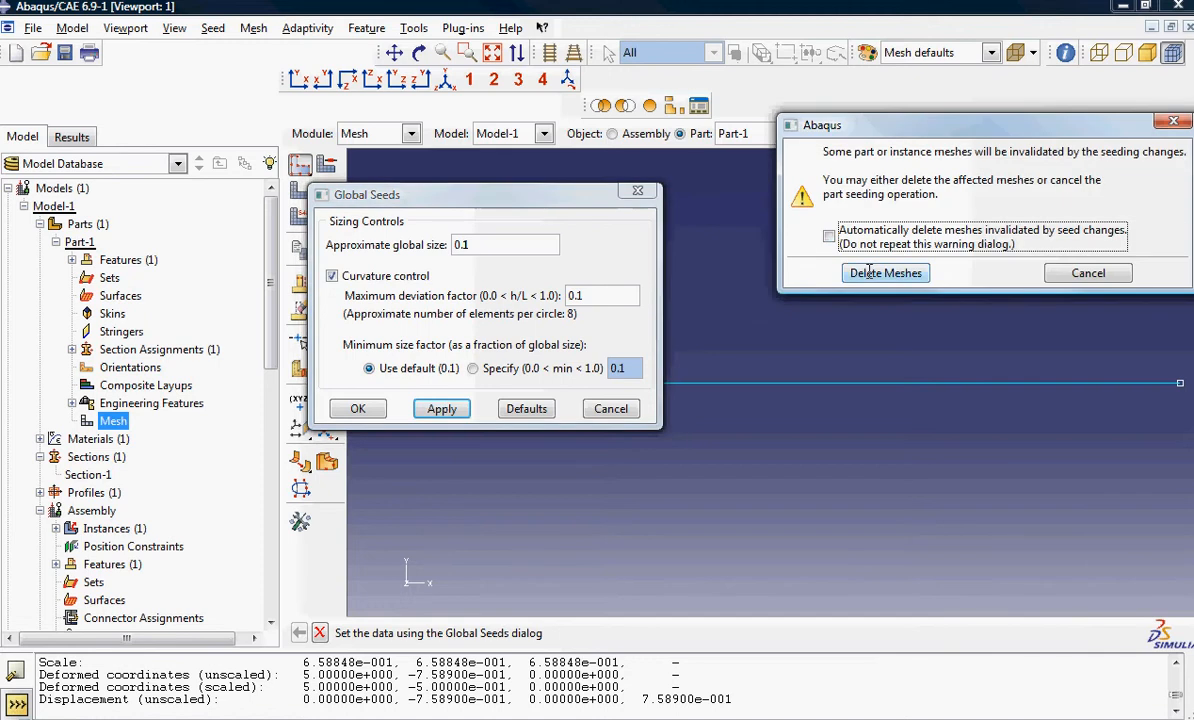
{"action": "left_click", "coordinate": [885, 272]}
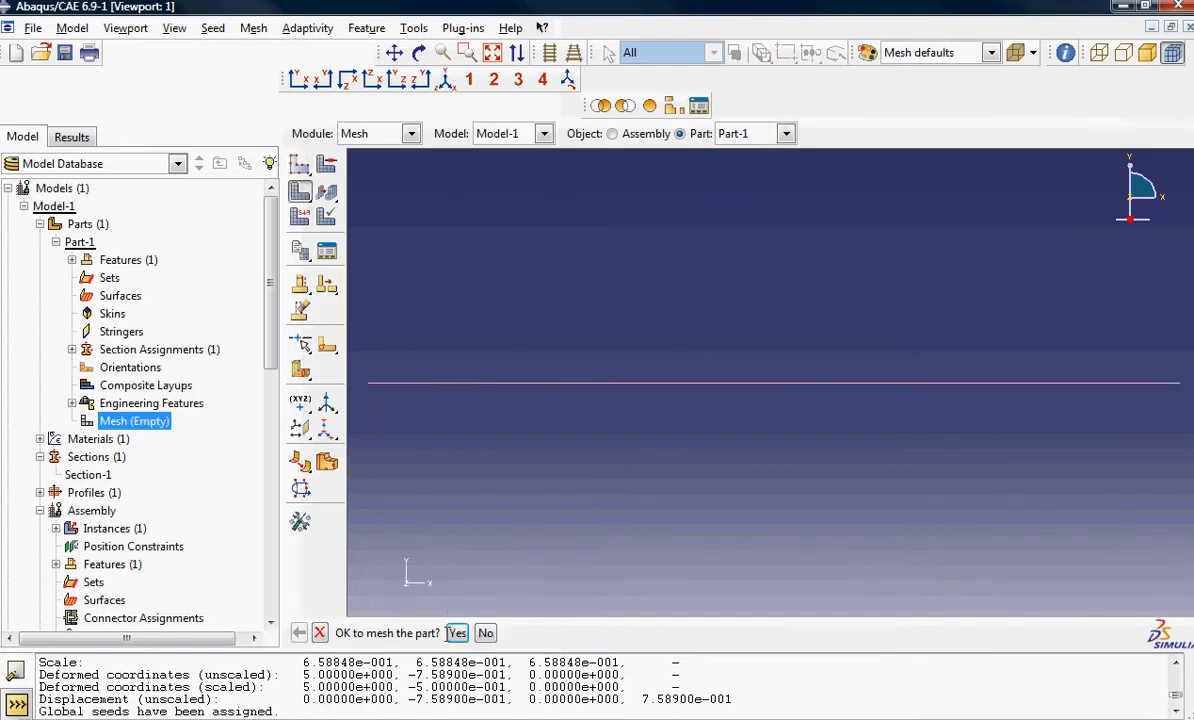
{"action": "left_click", "coordinate": [457, 633]}
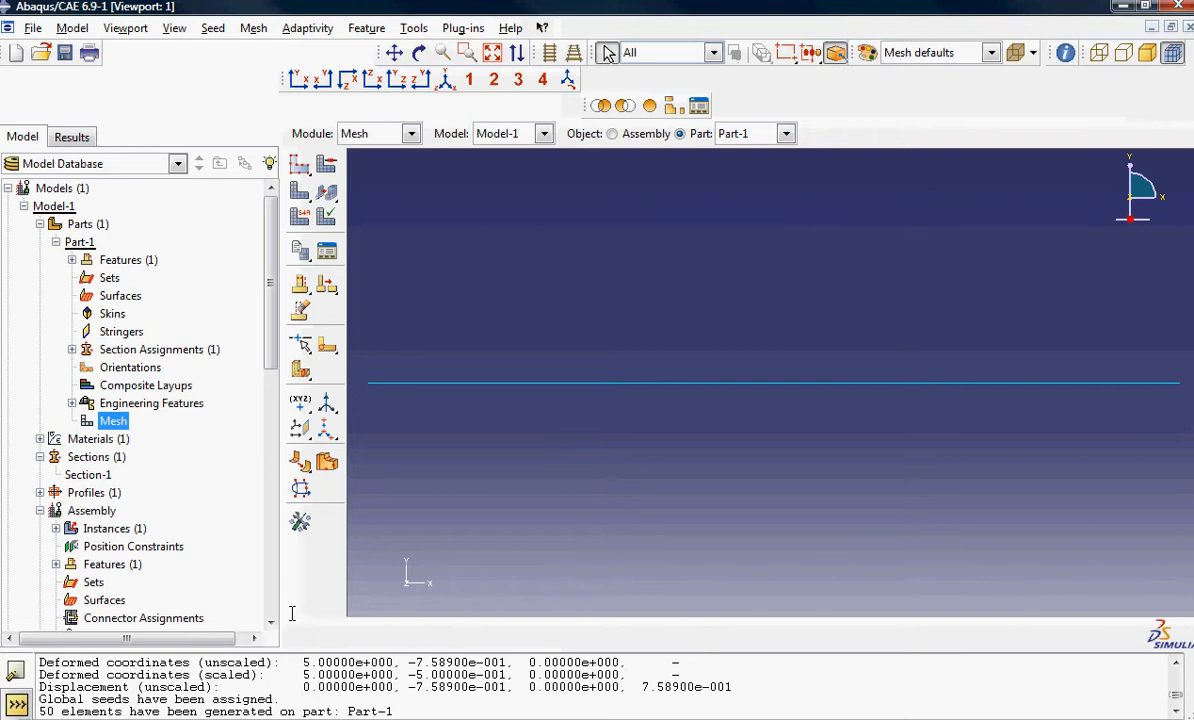
{"action": "scroll", "scroll_direction": "down", "scroll_amount": 3}
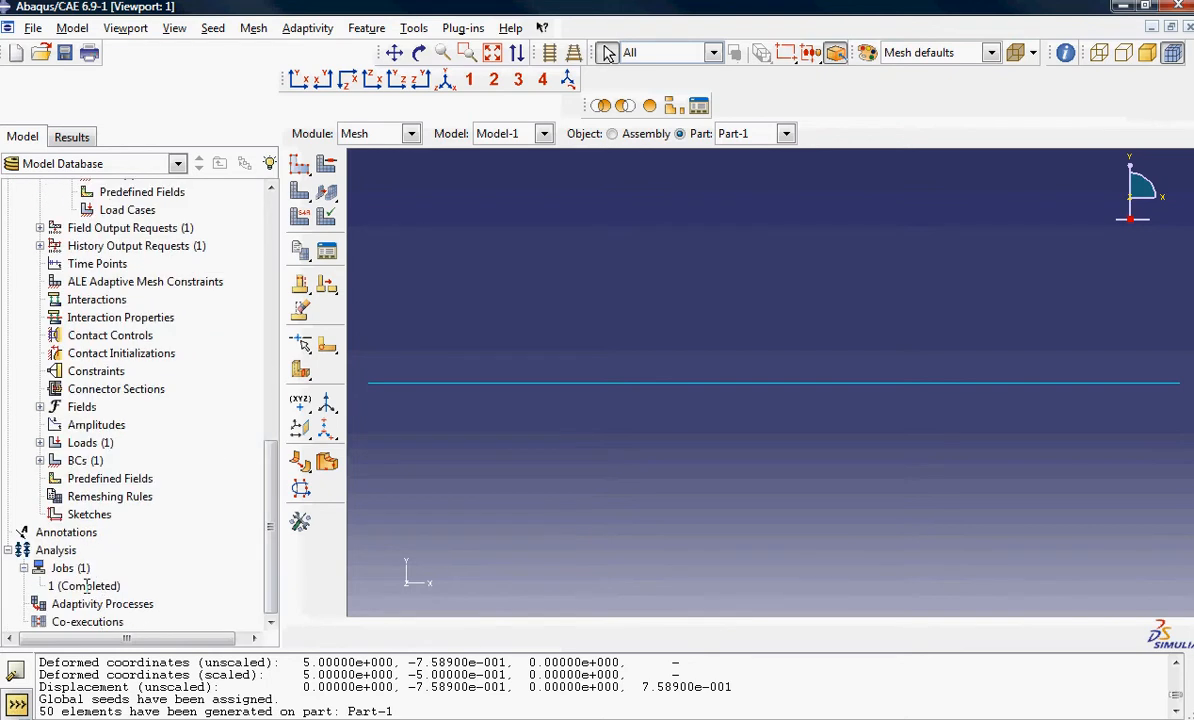
Step: Resubmit job 1, overwriting the existing job files
{"action": "right_click", "coordinate": [83, 585]}
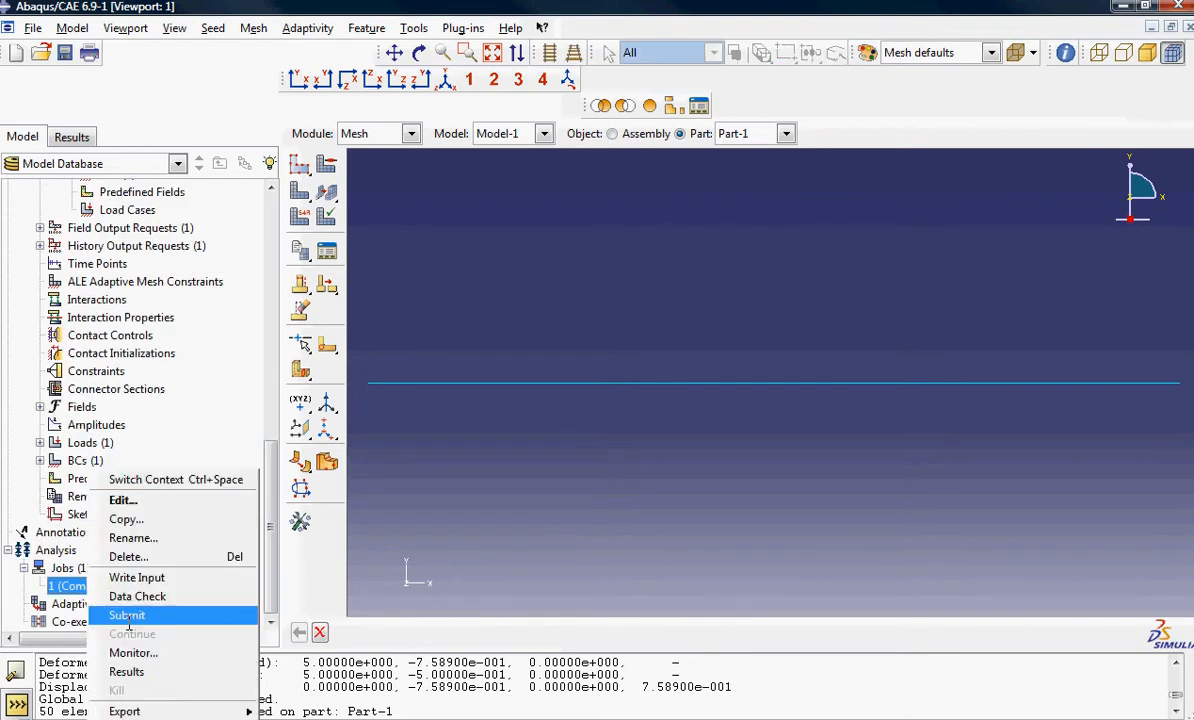
{"action": "left_click", "coordinate": [127, 615]}
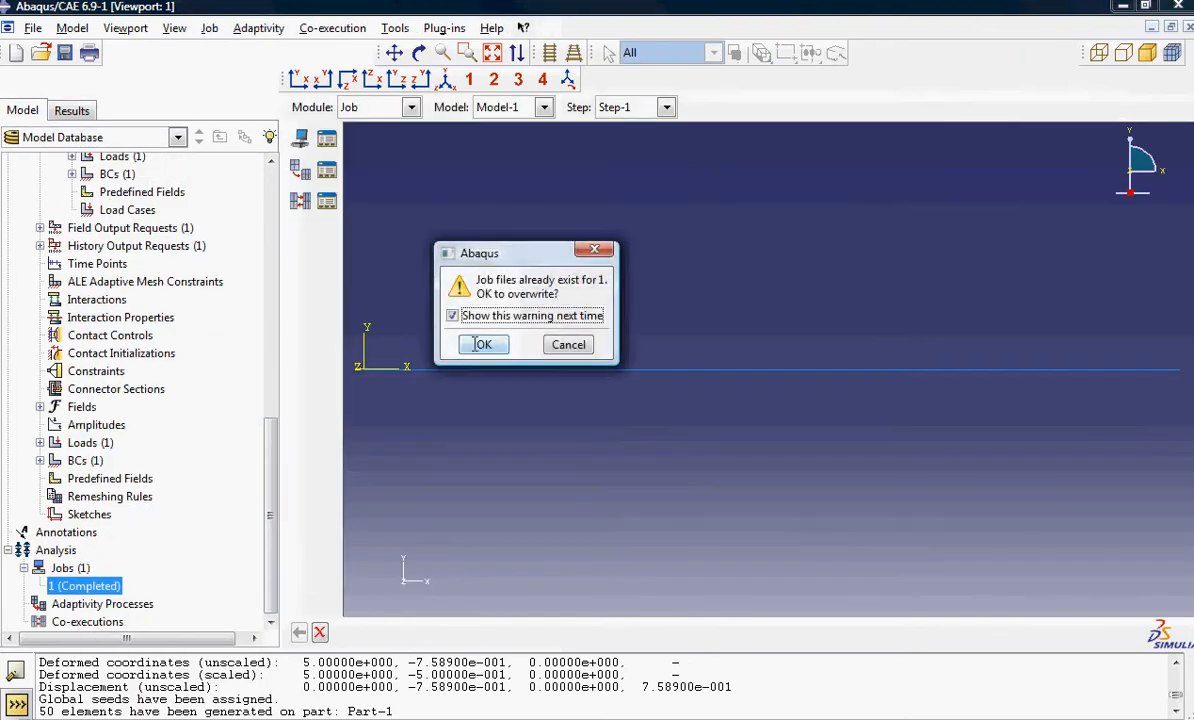
{"action": "left_click", "coordinate": [482, 344]}
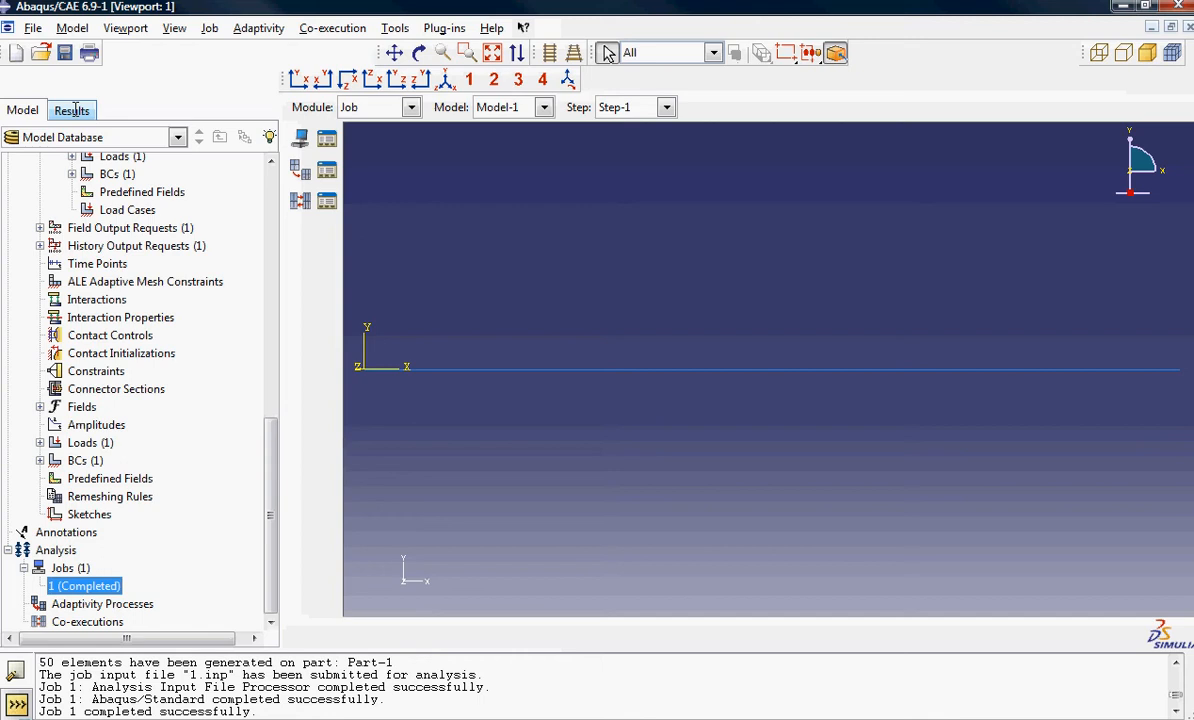
Step: Load the new C:/Temp/1.odb results and bring up the query tools
{"action": "left_click", "coordinate": [71, 110]}
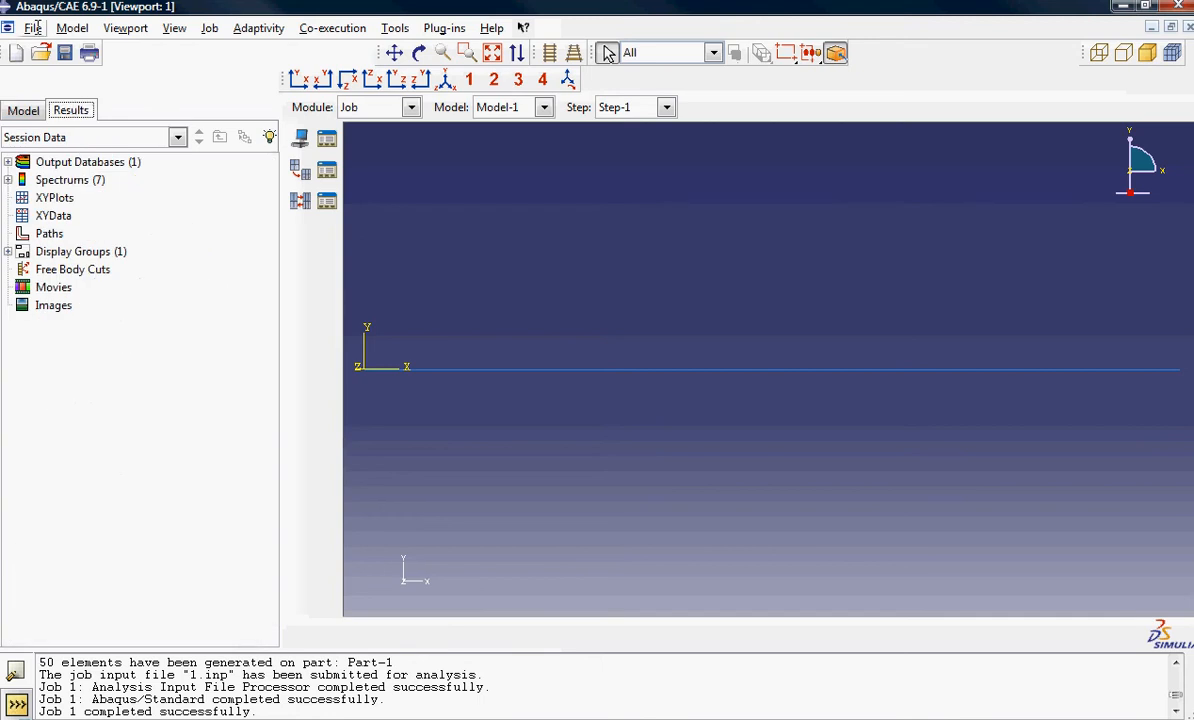
{"action": "left_click", "coordinate": [38, 28]}
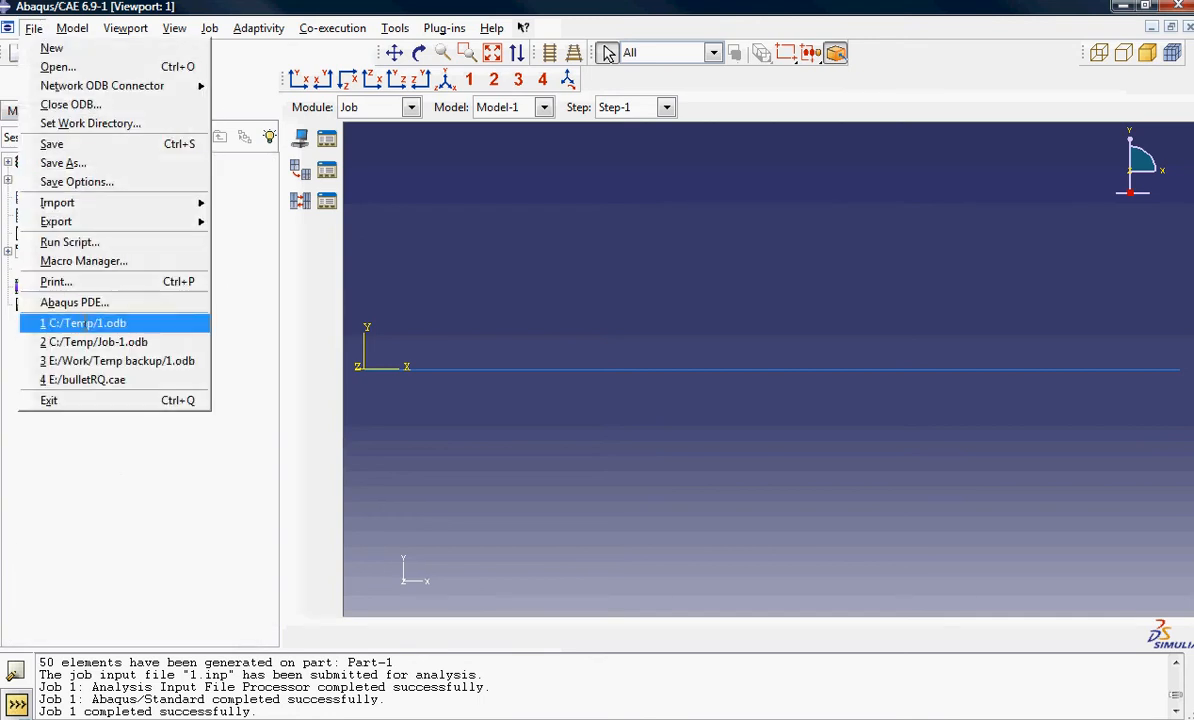
{"action": "left_click", "coordinate": [85, 322]}
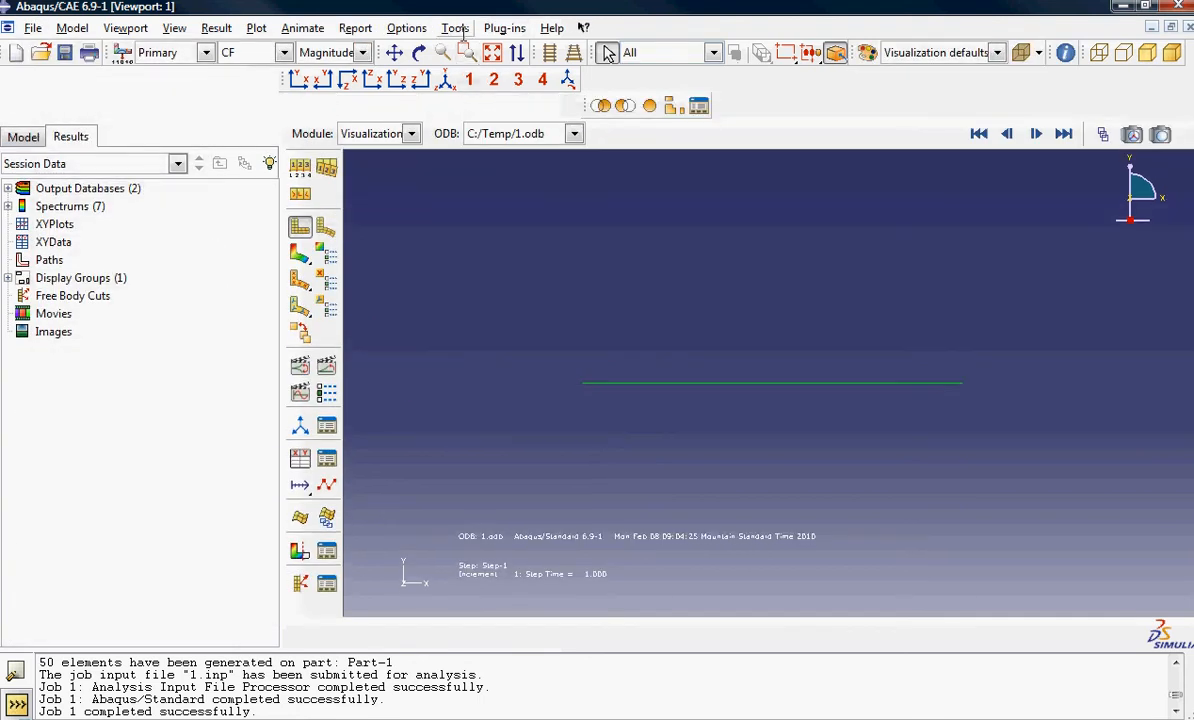
{"action": "left_click", "coordinate": [454, 27]}
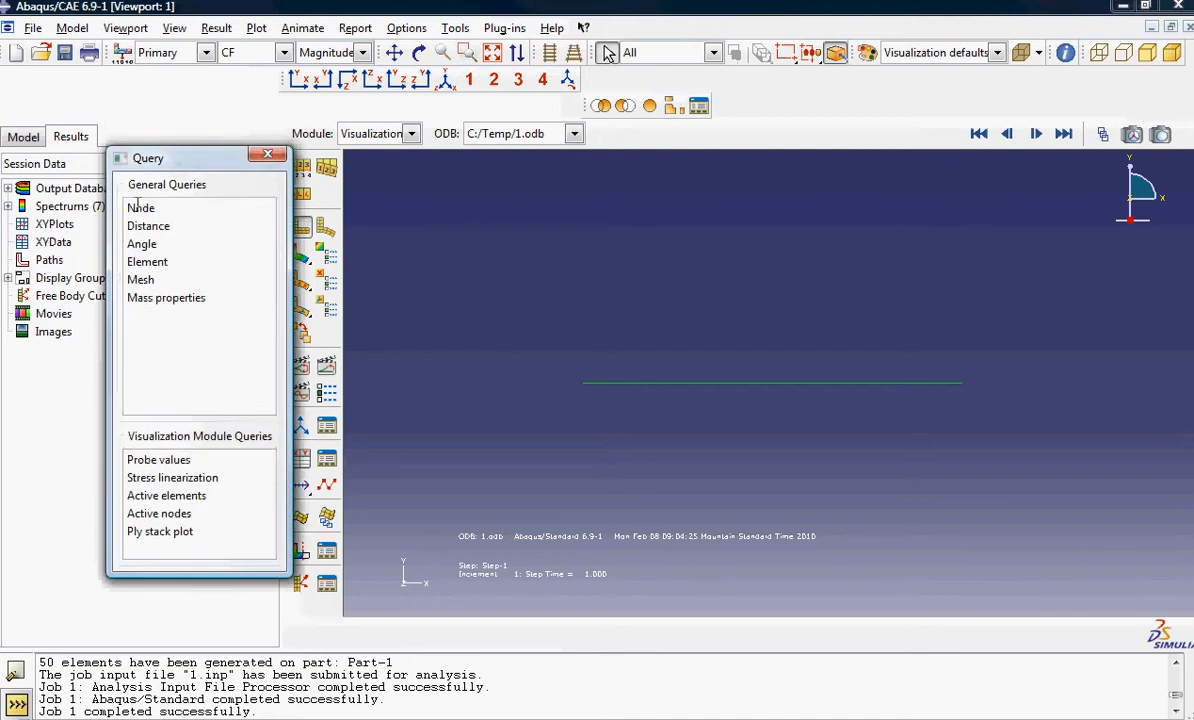
Step: Choose single-node query in the Query dialog for the remeshed beam
{"action": "left_click", "coordinate": [141, 207]}
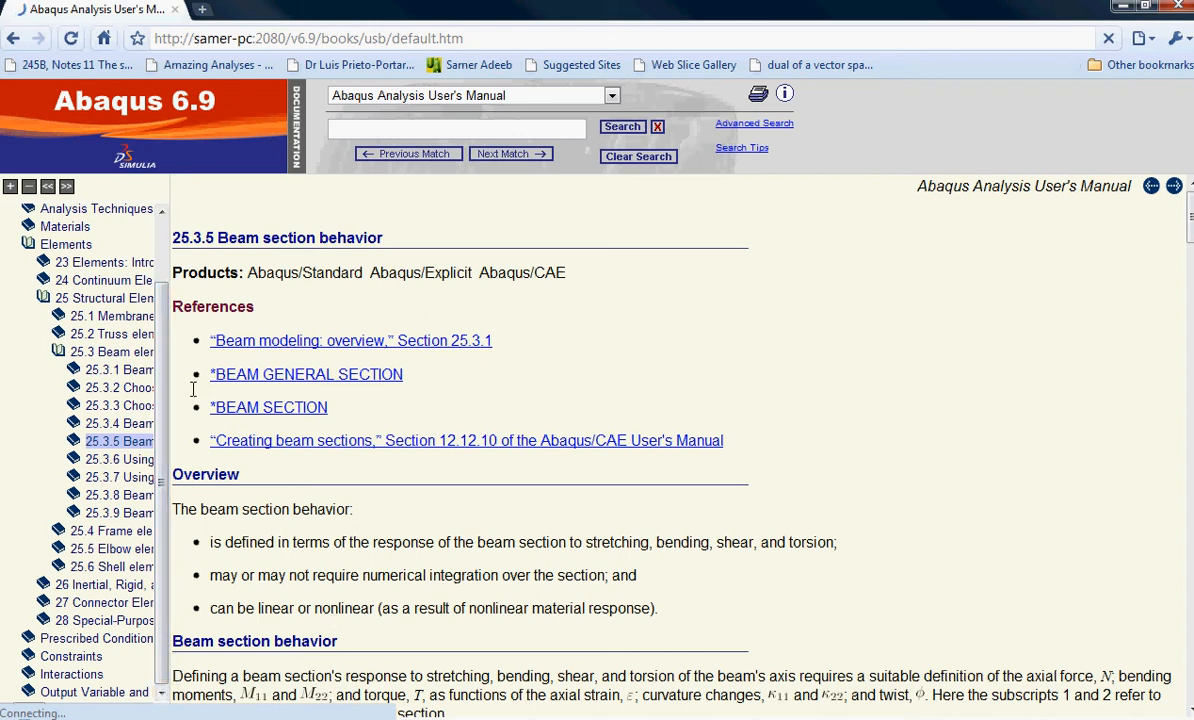
Step: Go to manual section 25.3.3 on beam element naming and Euler-Bernoulli beams
{"action": "scroll", "scroll_direction": "down", "scroll_amount": 3}
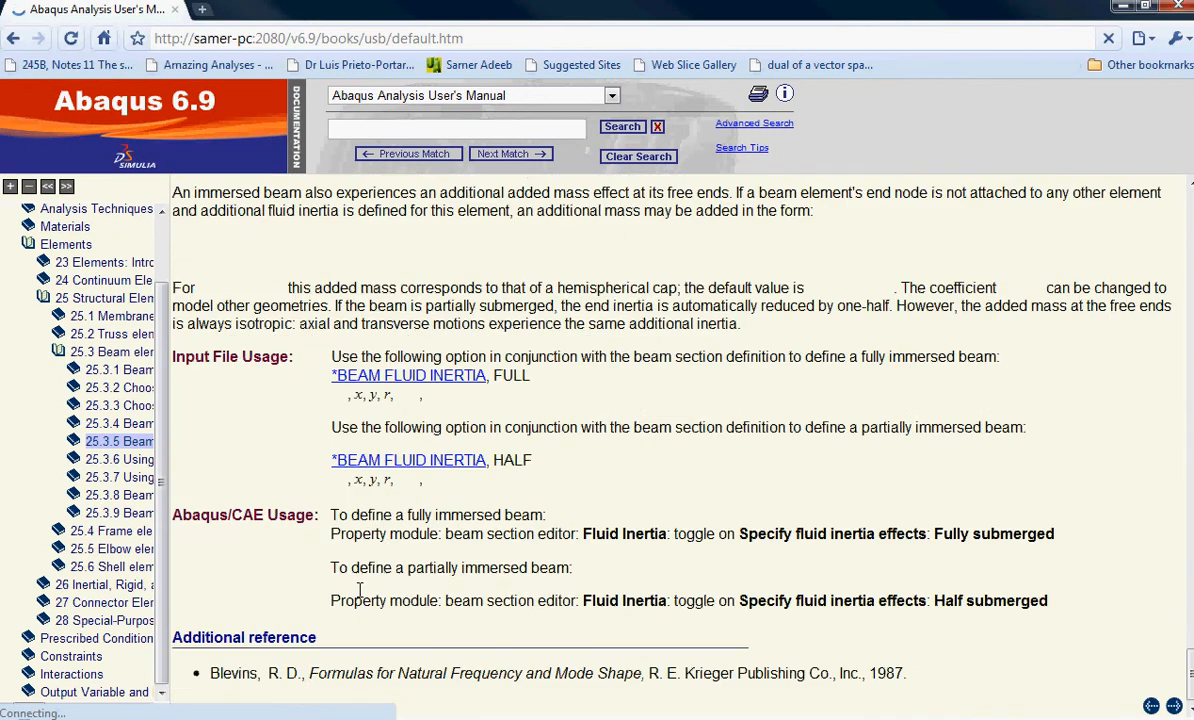
{"action": "left_click", "coordinate": [119, 424]}
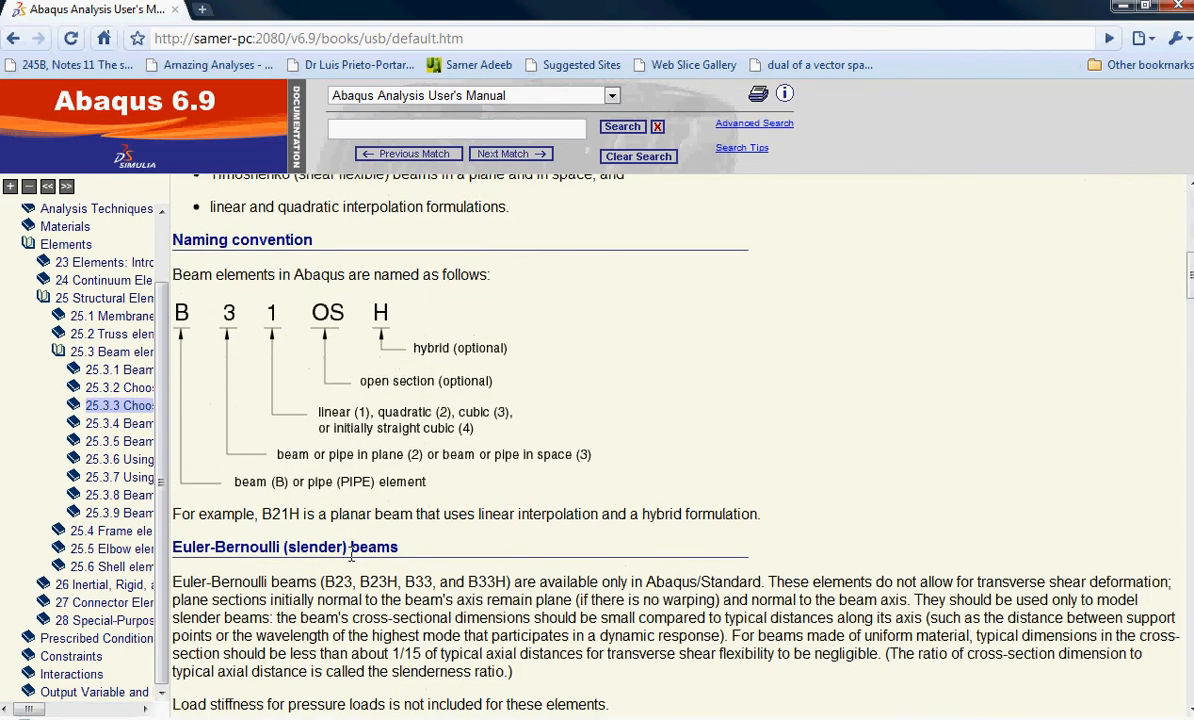
Step: Scroll section 25.3.3 down to the section type / shear factor k table
{"action": "scroll", "scroll_direction": "down", "scroll_amount": 3}
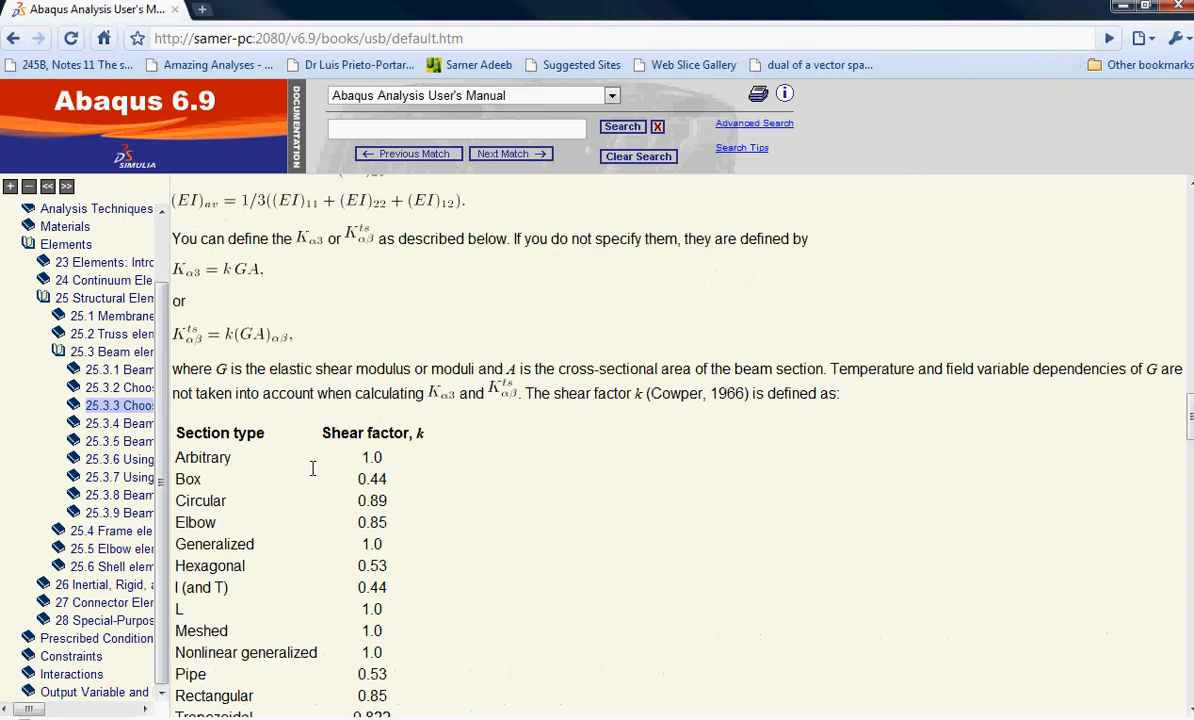
{"action": "scroll", "scroll_direction": "down", "scroll_amount": 3}
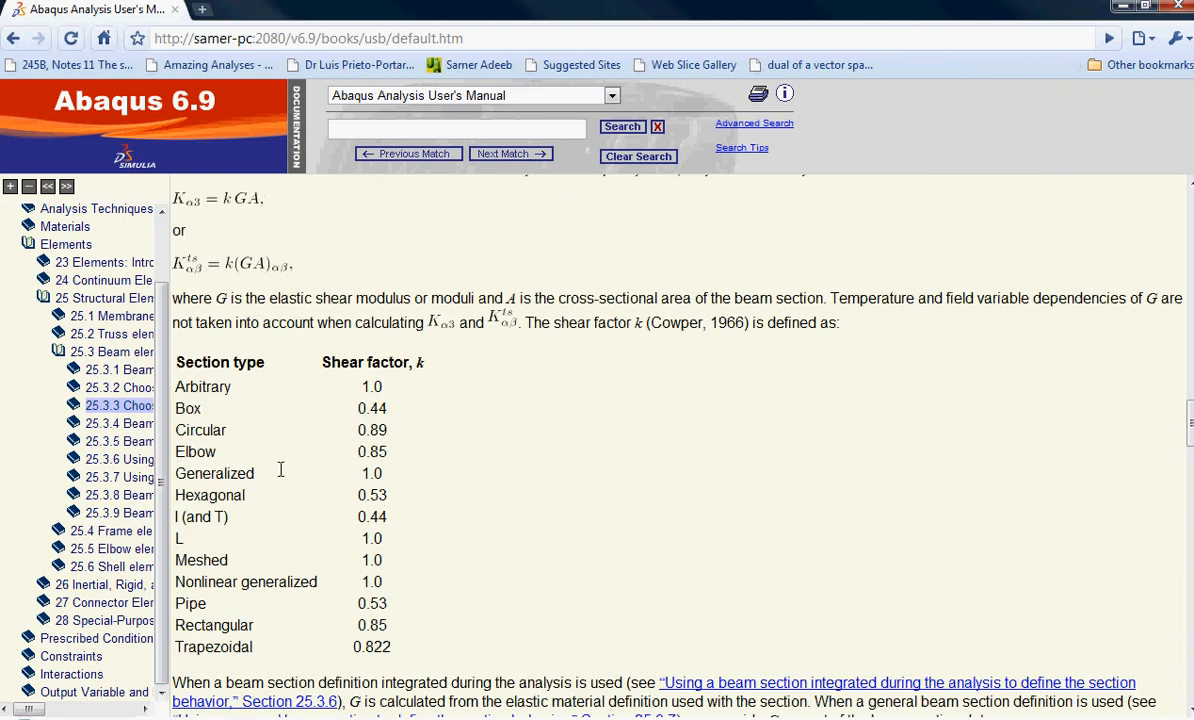
{"action": "mouse_move", "coordinate": [217, 639]}
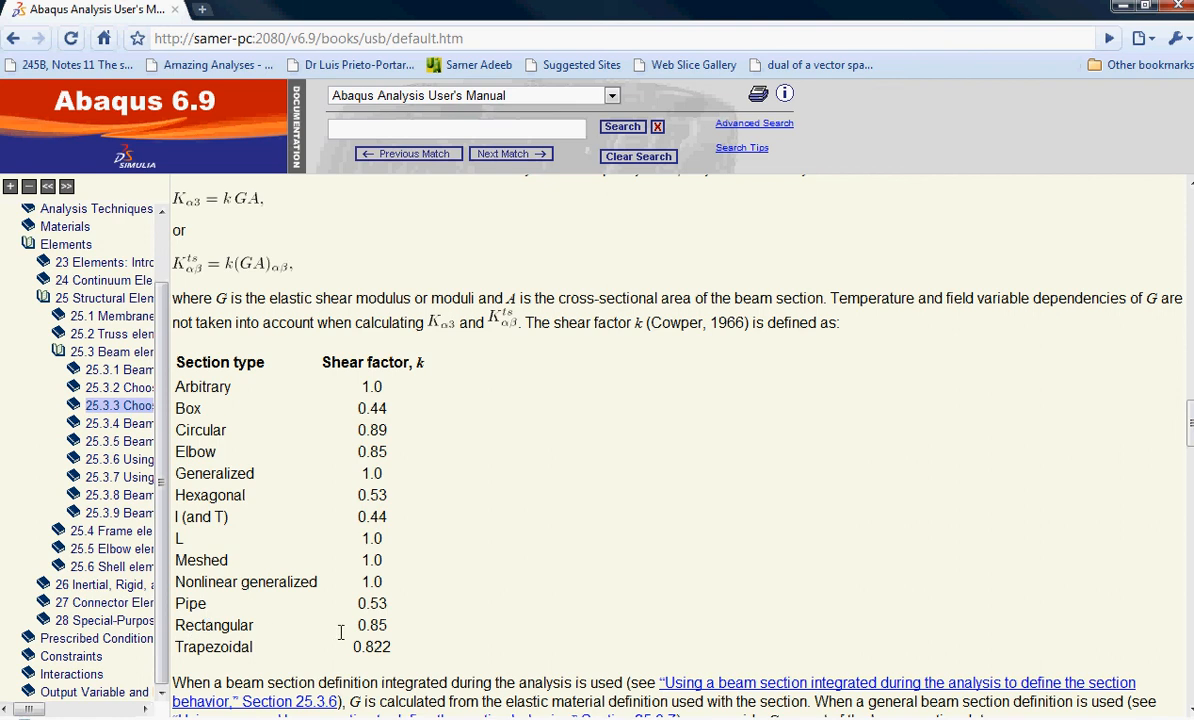
{"action": "mouse_move", "coordinate": [374, 638]}
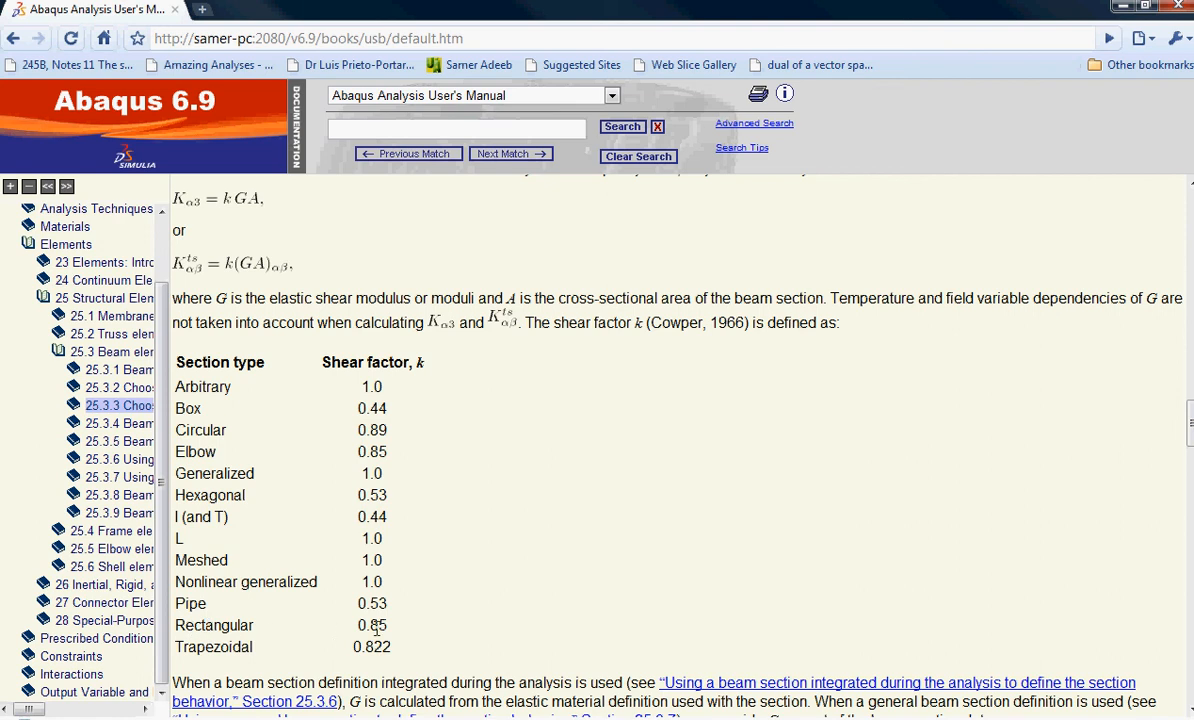